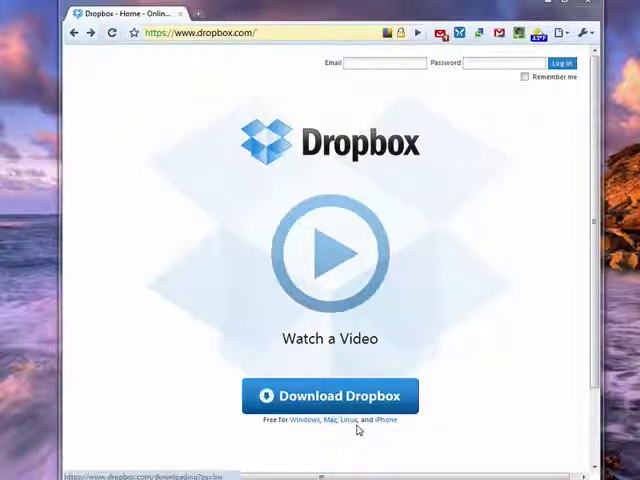
mouse_move(356, 425)
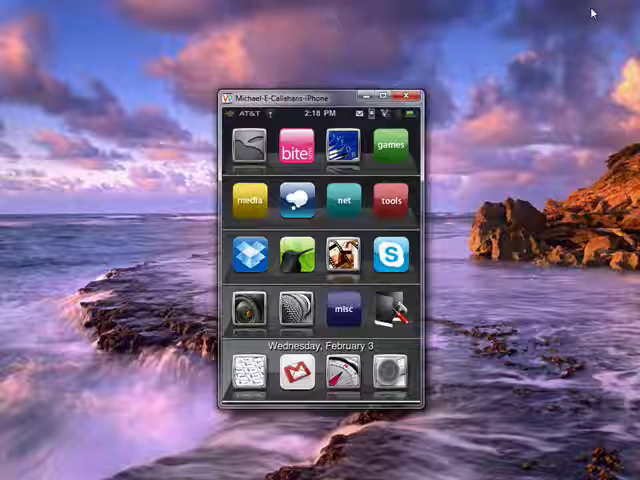
mouse_move(592, 53)
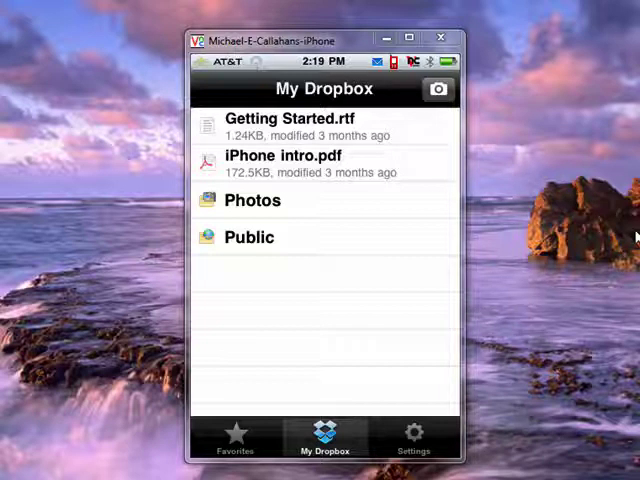
Open the Photos folder from the My Dropbox listing.
click(252, 200)
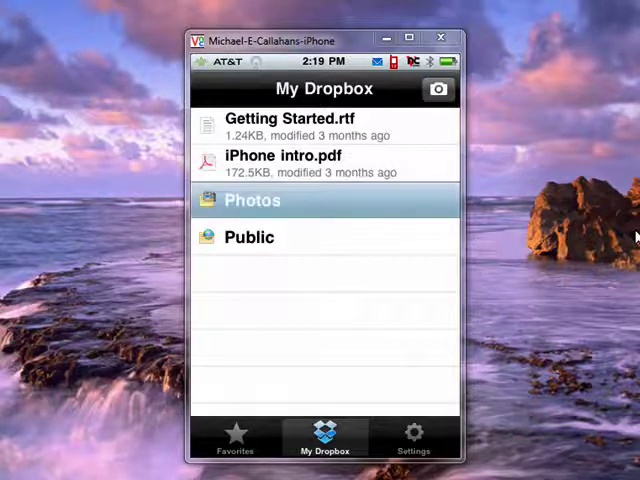
Enter Photos, then open the Sample Album folder with its three JPGs.
click(252, 200)
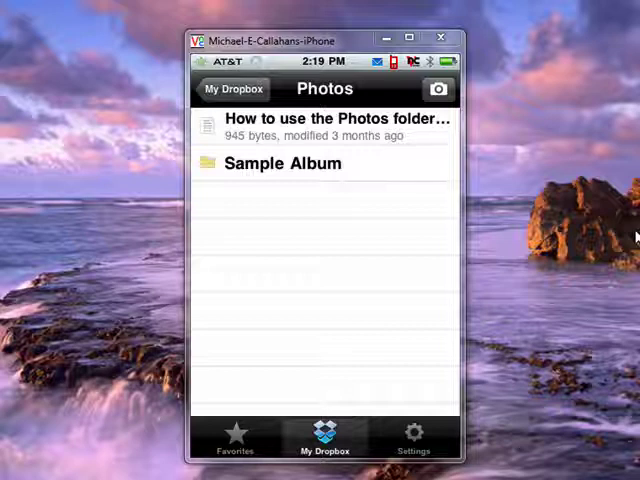
click(282, 163)
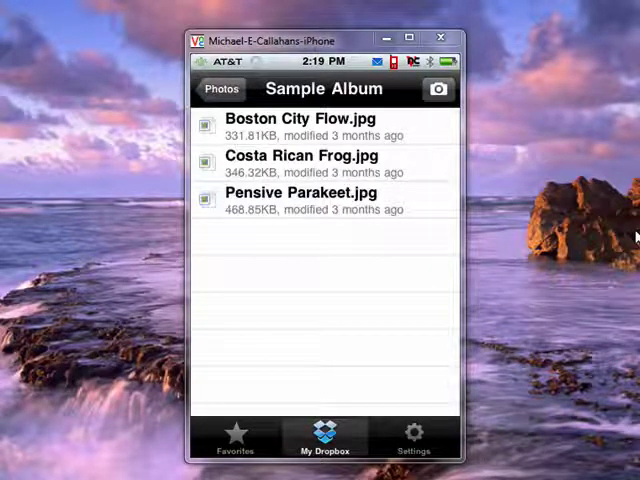
click(307, 192)
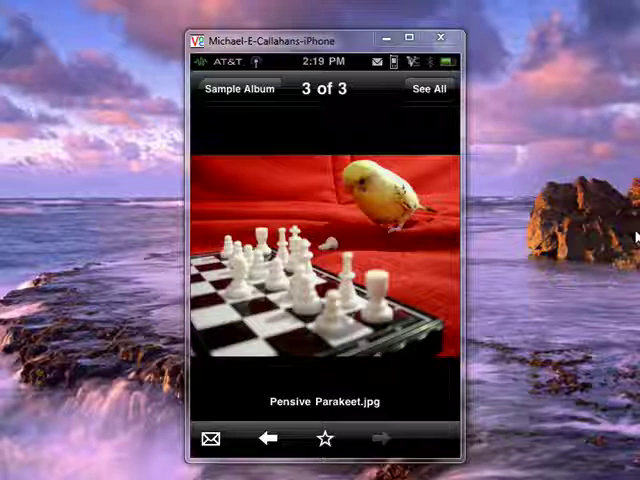
mouse_move(555, 50)
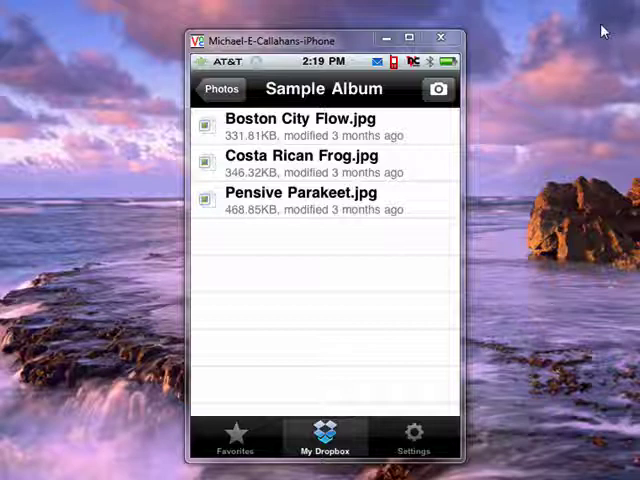
Go back from Sample Album to the Photos folder.
click(220, 89)
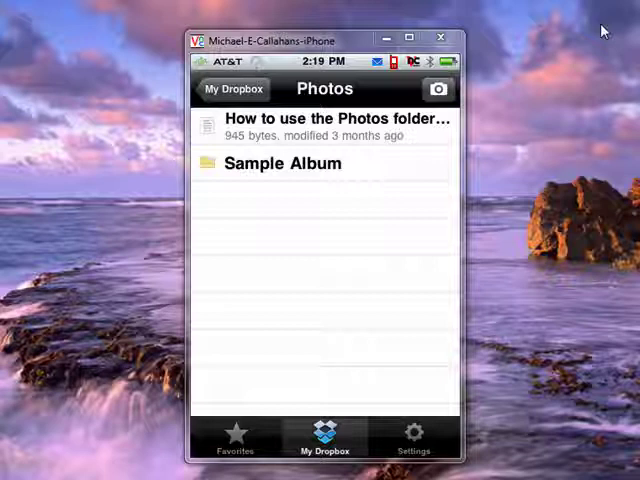
mouse_move(600, 30)
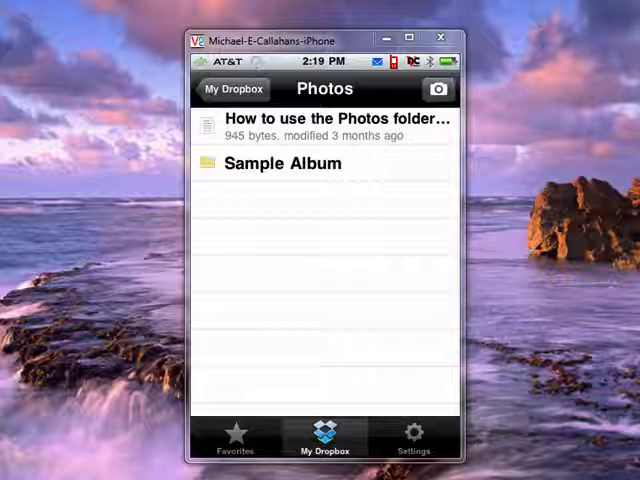